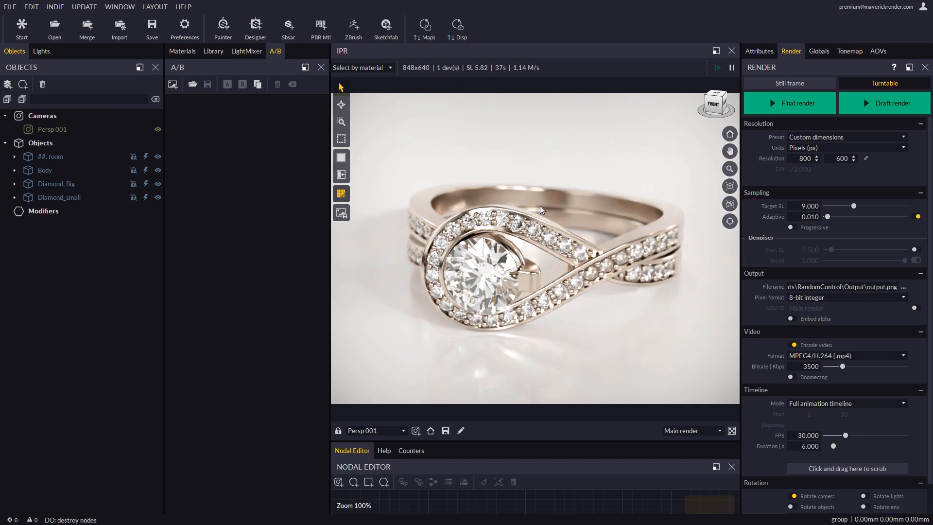
{"action": "mouse_move", "coordinate": [531, 254]}
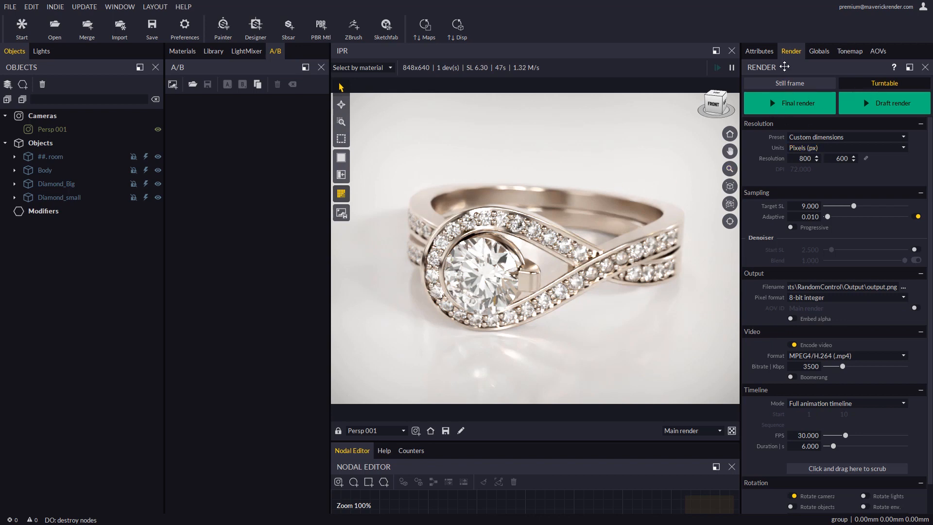
Set the turntable resolution to 800 by 800 and make the IPR aspect follow Turntable in Globals
{"action": "left_click", "coordinate": [840, 158]}
{"action": "type", "text": "800"}
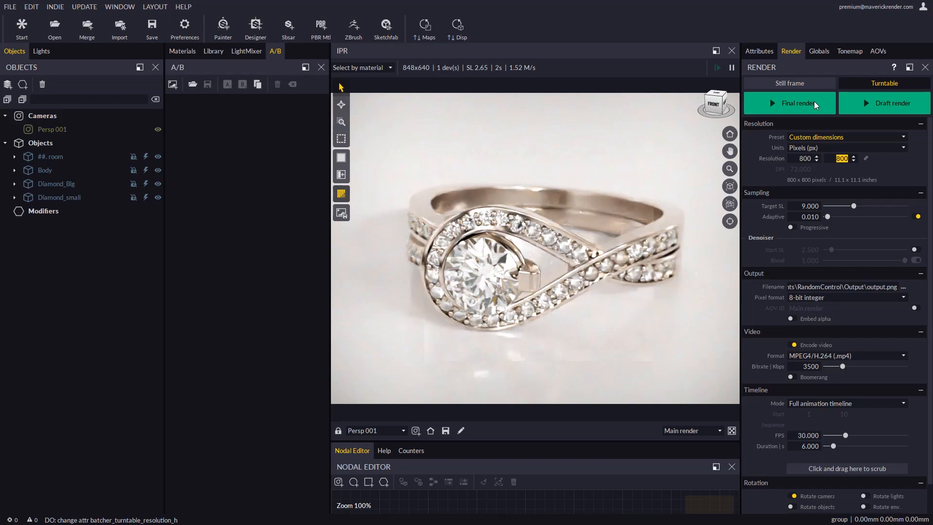
{"action": "left_click", "coordinate": [818, 51]}
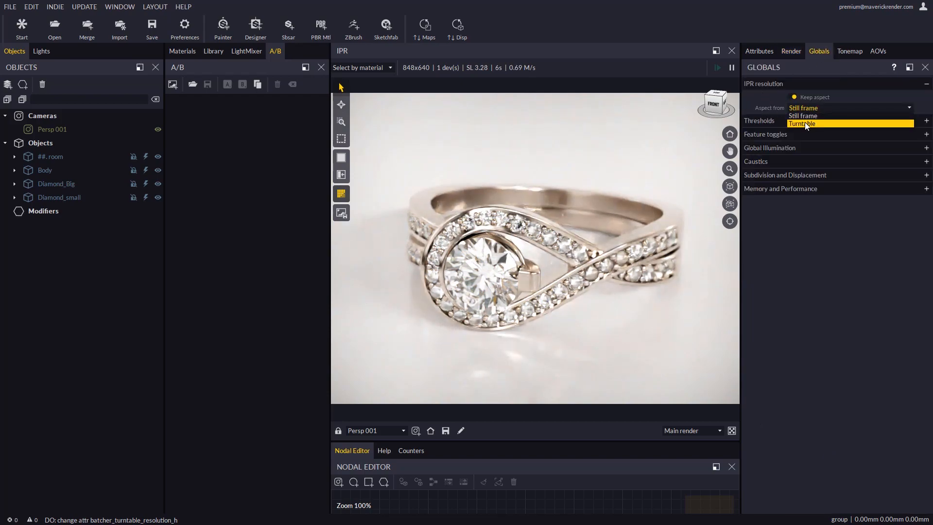
{"action": "left_click", "coordinate": [801, 124]}
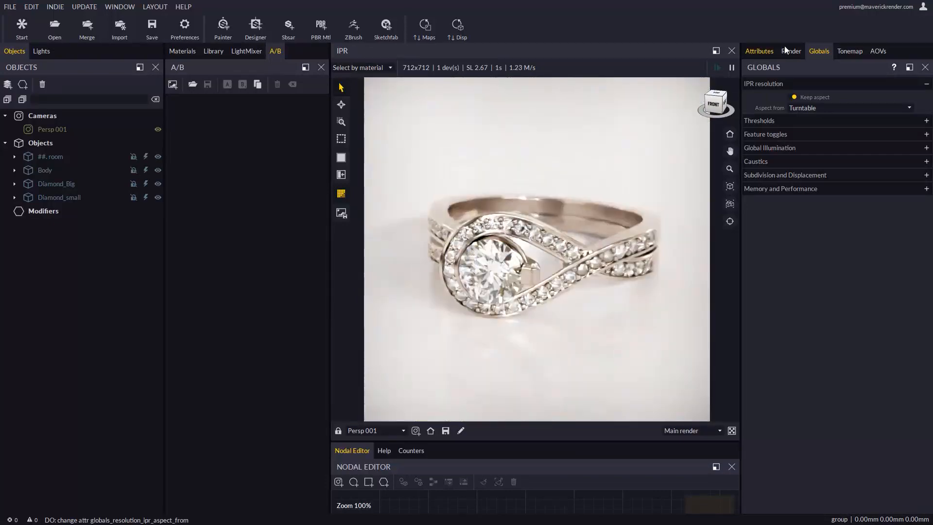
{"action": "left_click", "coordinate": [791, 50]}
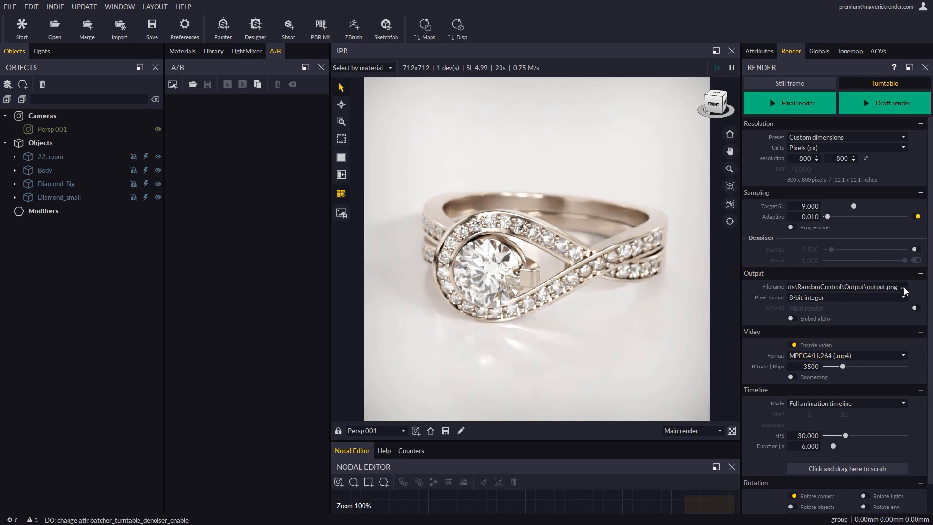
Point the frame output to LoopRing.png inside the LoopRing folder and confirm with Guardar
{"action": "left_click", "coordinate": [902, 287]}
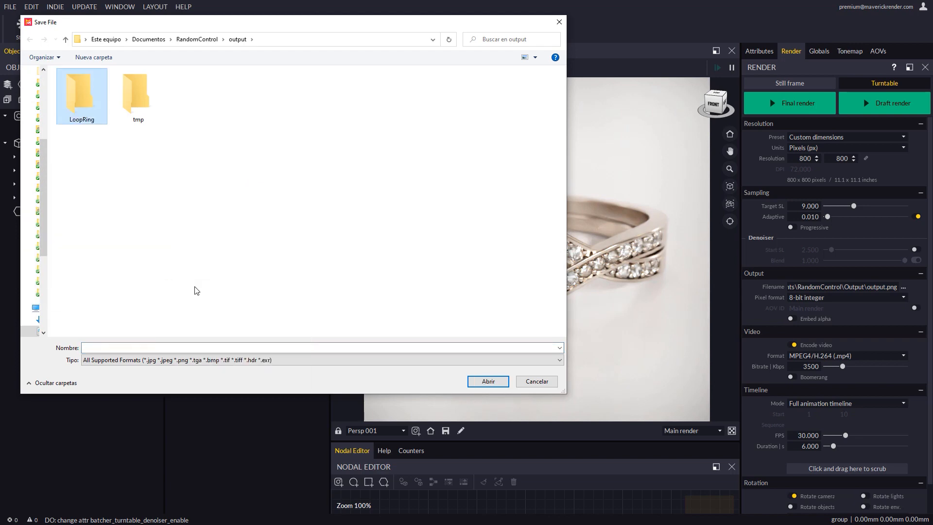
{"action": "double_click", "coordinate": [81, 92]}
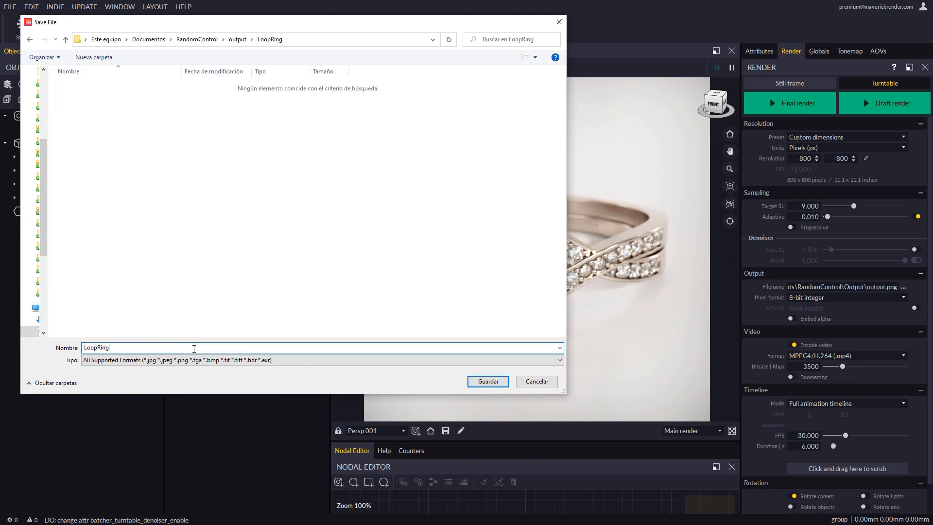
{"action": "left_click", "coordinate": [488, 381]}
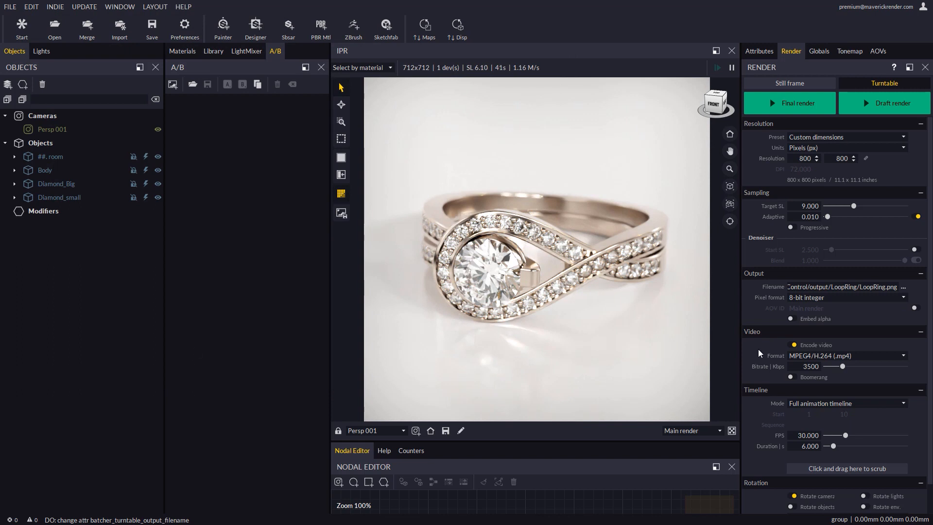
{"action": "mouse_move", "coordinate": [753, 335]}
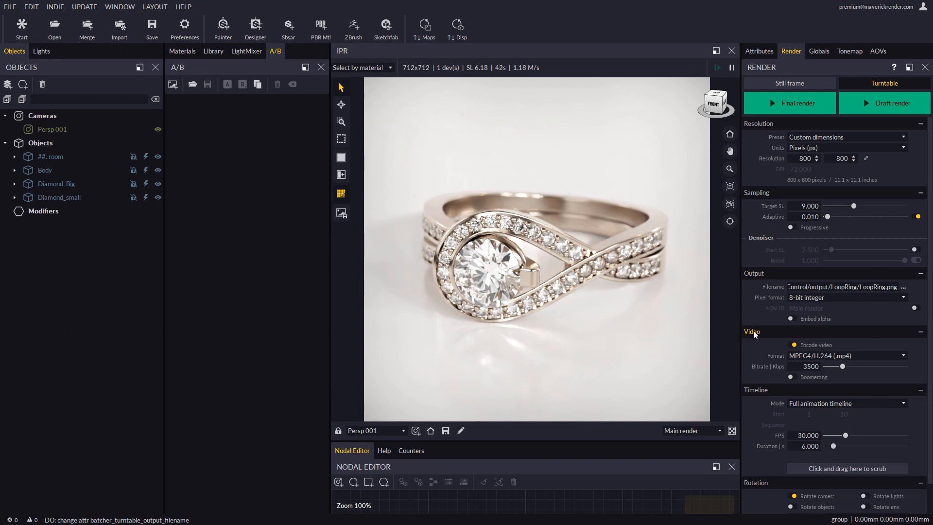
{"action": "mouse_move", "coordinate": [767, 334]}
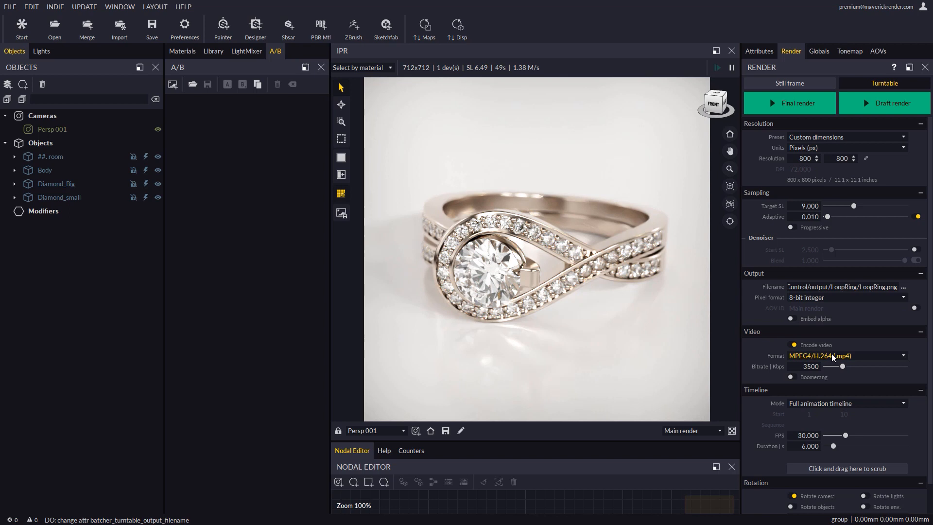
Keep MPEG4/H.264 (.mp4) as the video format and enable Boomerang playback
{"action": "left_click", "coordinate": [847, 355]}
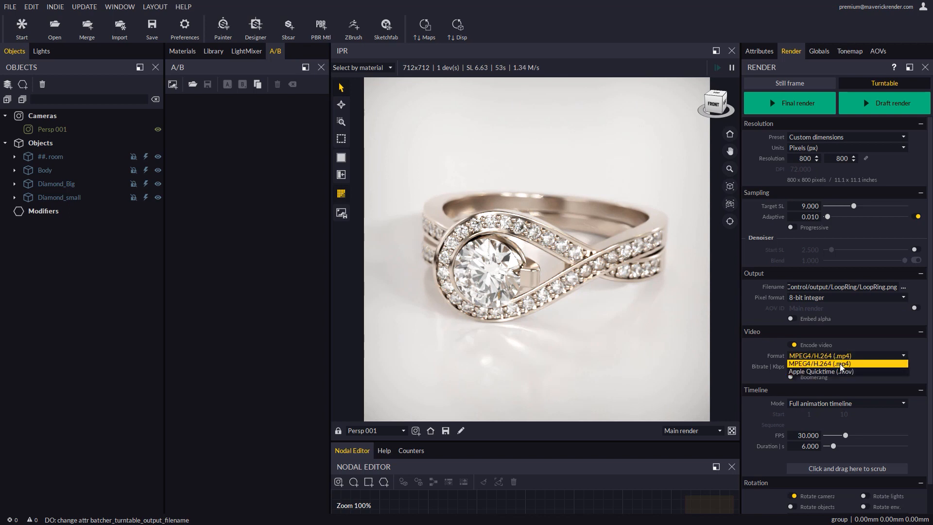
{"action": "left_click", "coordinate": [844, 364]}
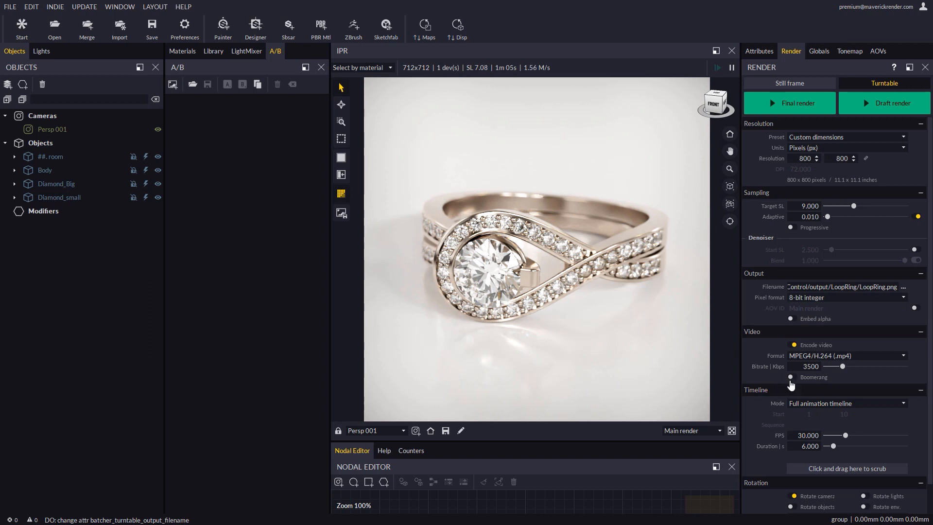
{"action": "left_click", "coordinate": [791, 376]}
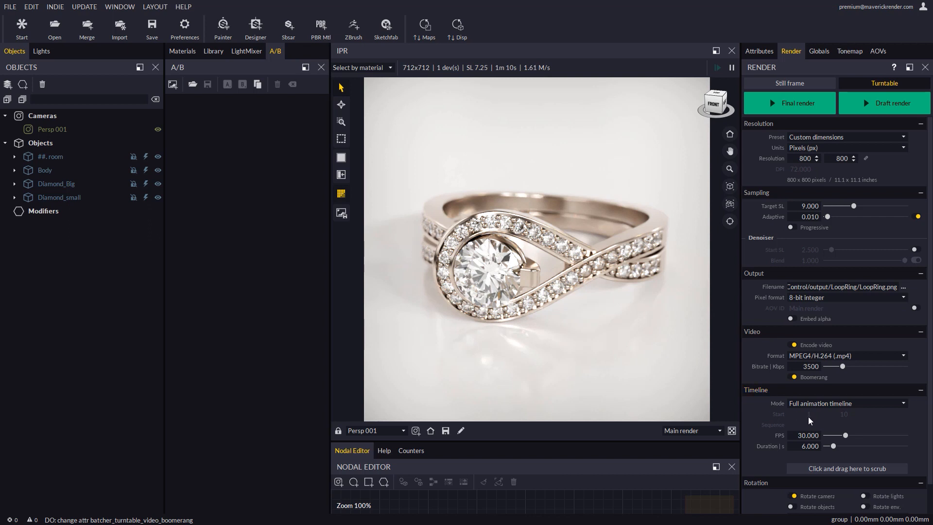
{"action": "mouse_move", "coordinate": [800, 429]}
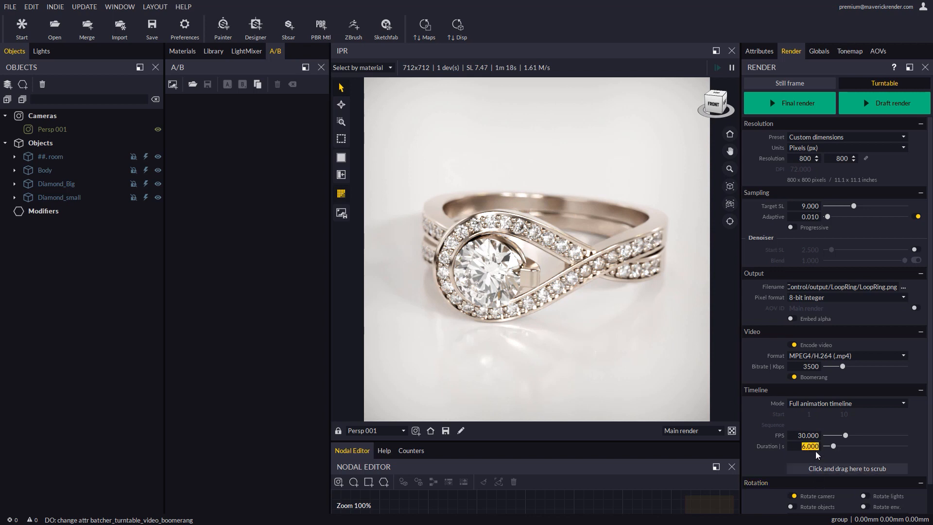
Set Duration to 4.000 s (120 frames at 30 fps), try Frame range and Frame sequence, then keep Full animation timeline
{"action": "type", "text": "4.000"}
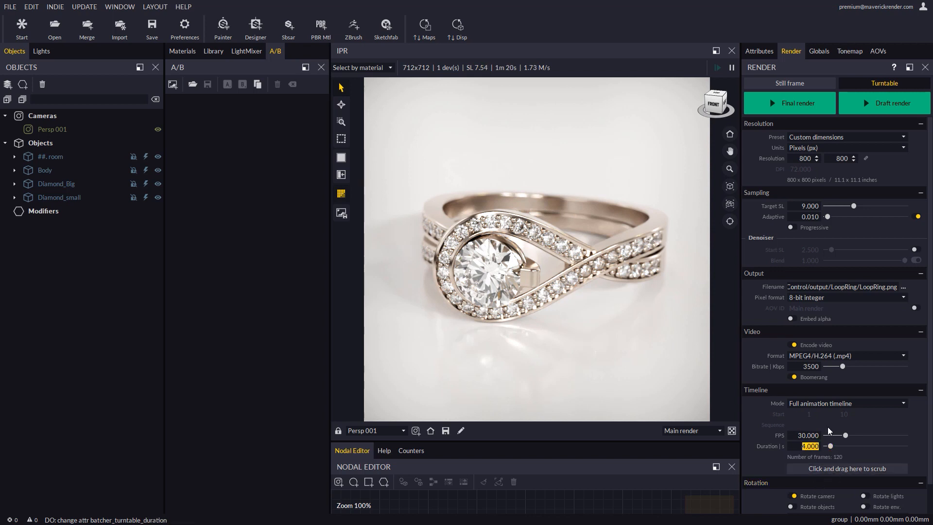
{"action": "left_click", "coordinate": [847, 404]}
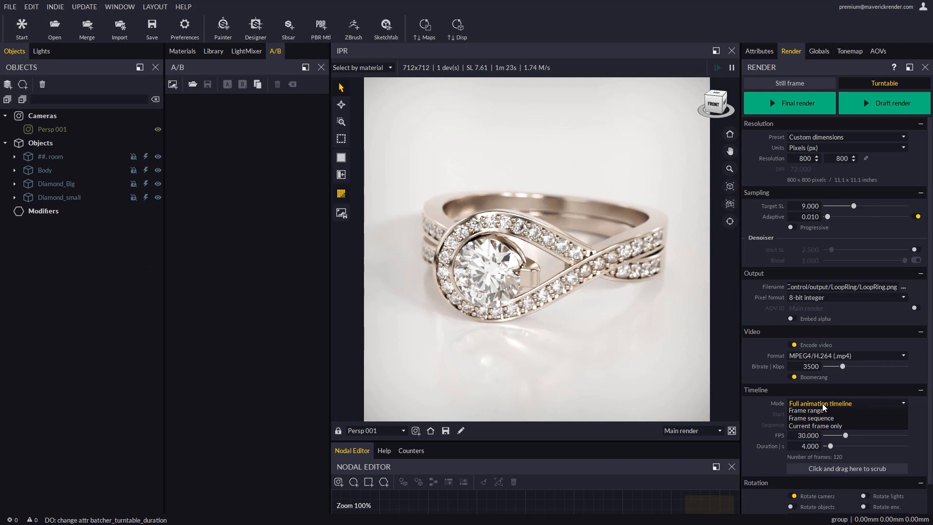
{"action": "left_click", "coordinate": [804, 410]}
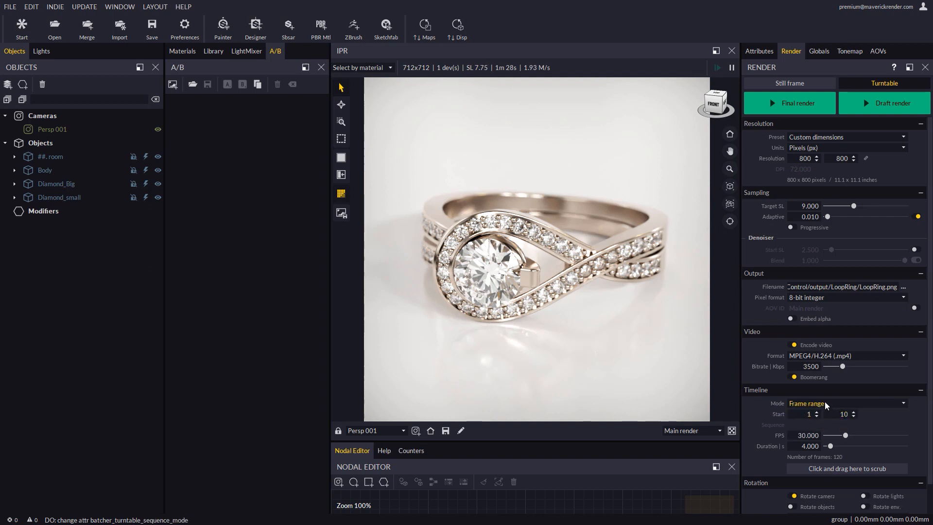
{"action": "left_click", "coordinate": [848, 403]}
{"action": "type", "text": "1,5-"}
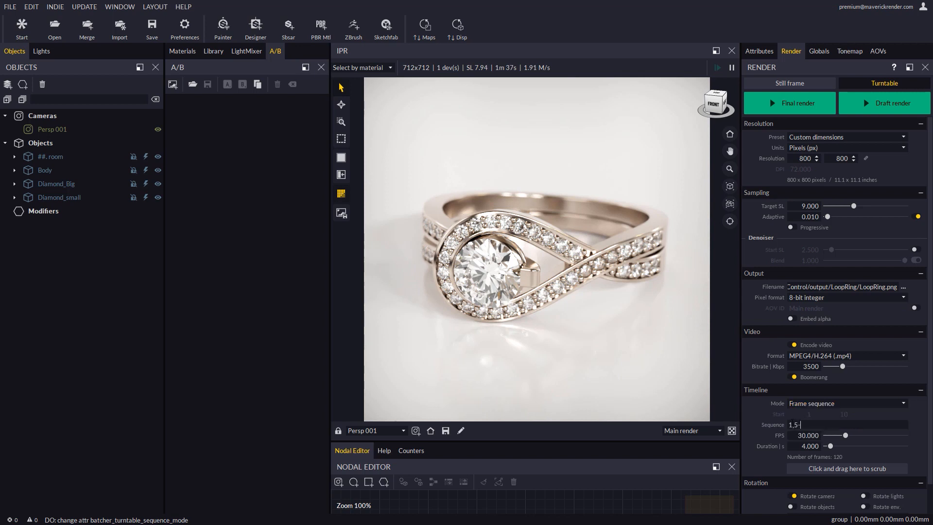
{"action": "type", "text": "8.9"}
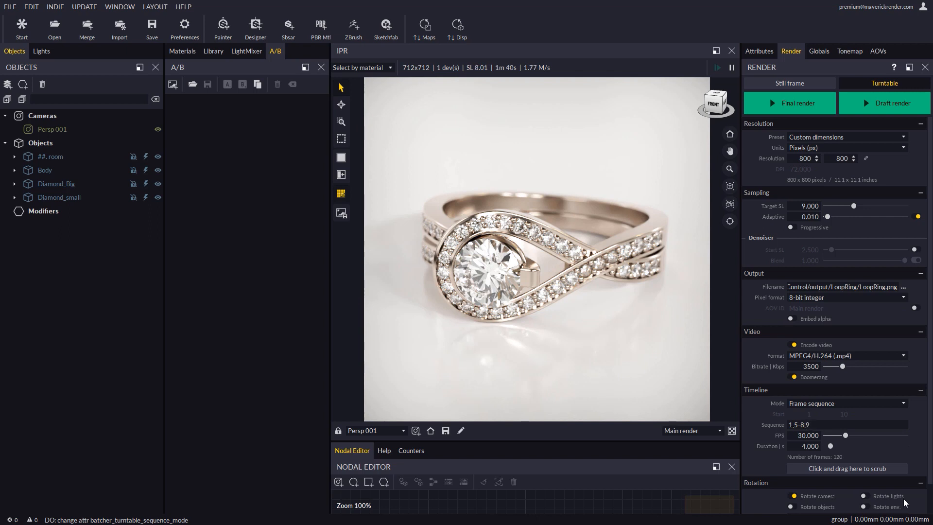
{"action": "left_click", "coordinate": [846, 403]}
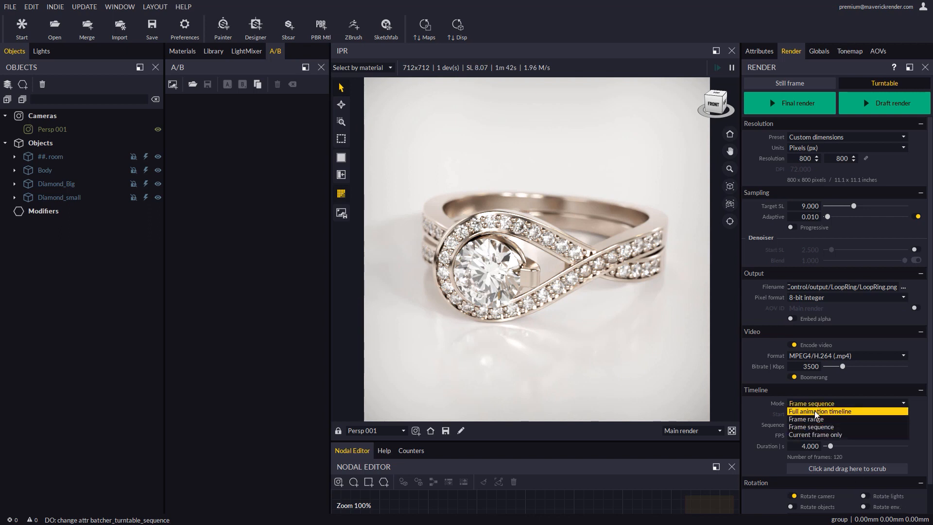
{"action": "left_click", "coordinate": [820, 411]}
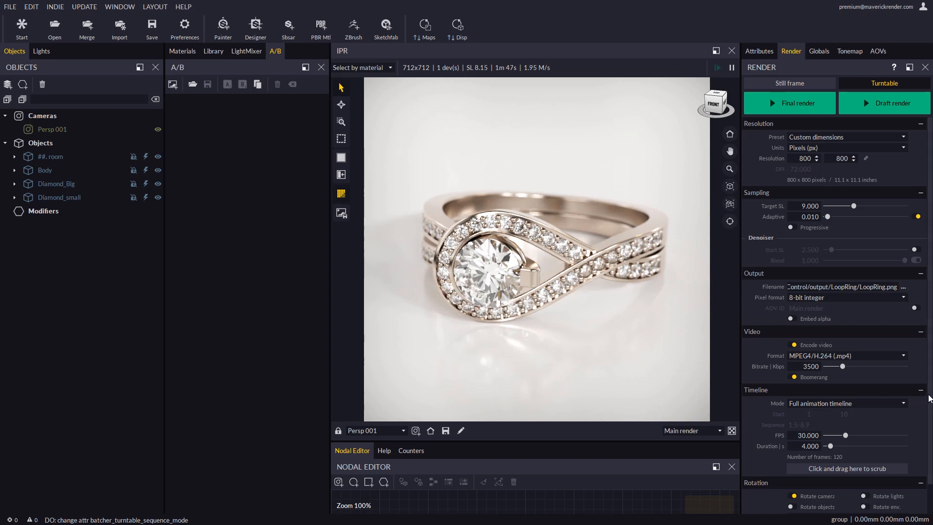
Switch rotation from objects to Rotate camera, disable camera DOF in the IPR, and scrub the frames to preview
{"action": "scroll", "scroll_direction": "down", "scroll_amount": 3}
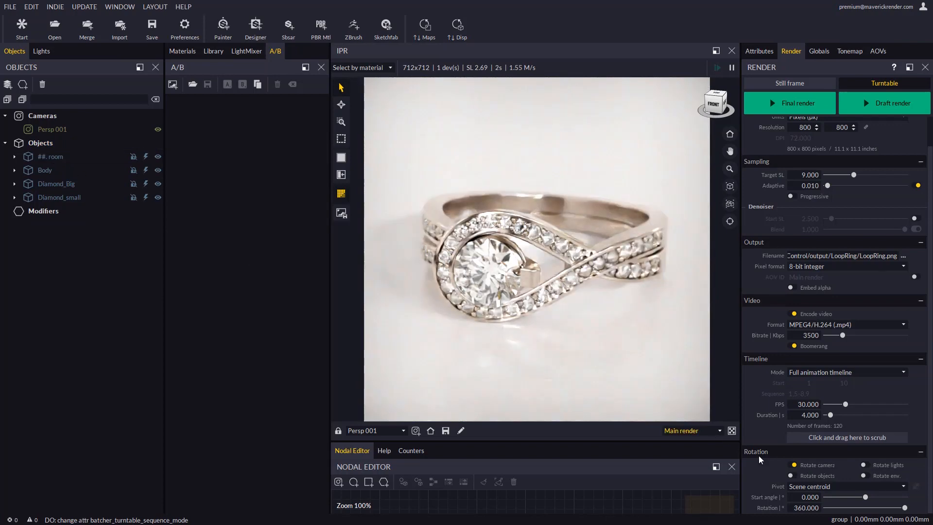
{"action": "left_click", "coordinate": [791, 475]}
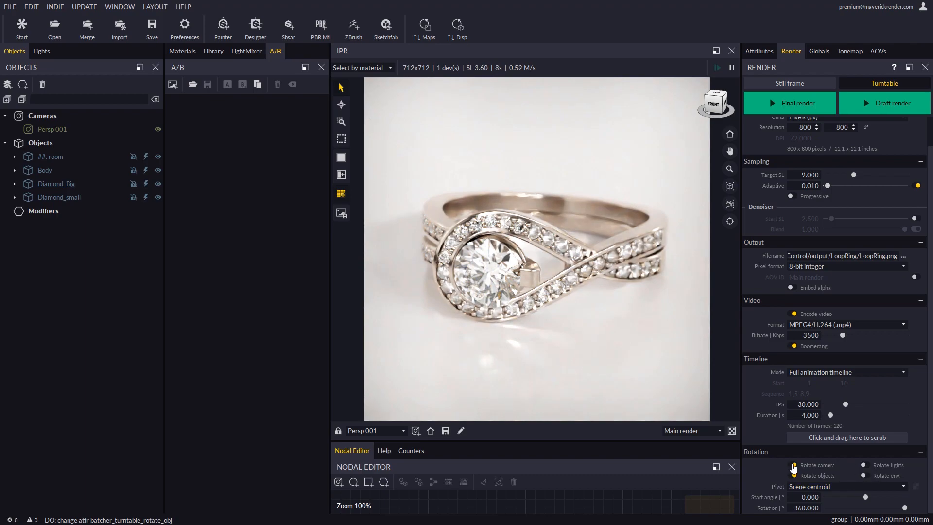
{"action": "left_click", "coordinate": [791, 476]}
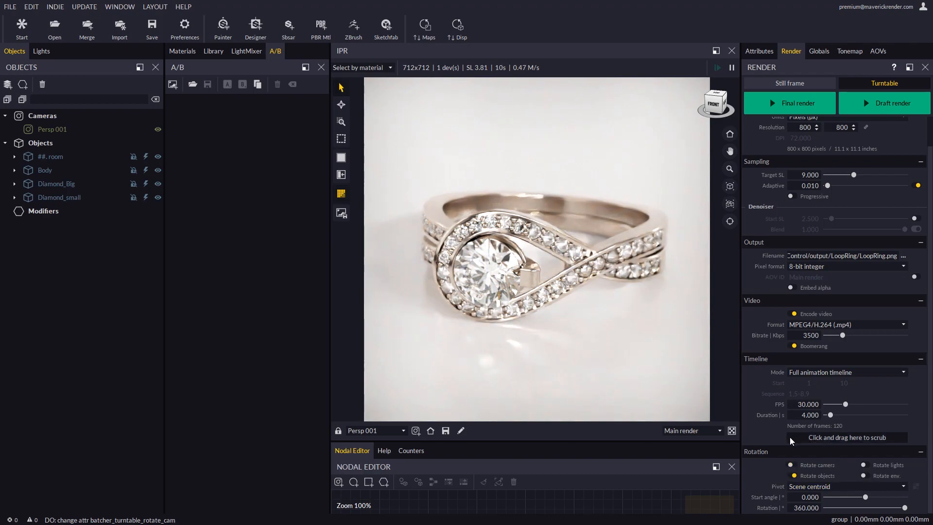
{"action": "left_click_drag", "start_coordinate": [790, 437], "coordinate": [898, 437]}
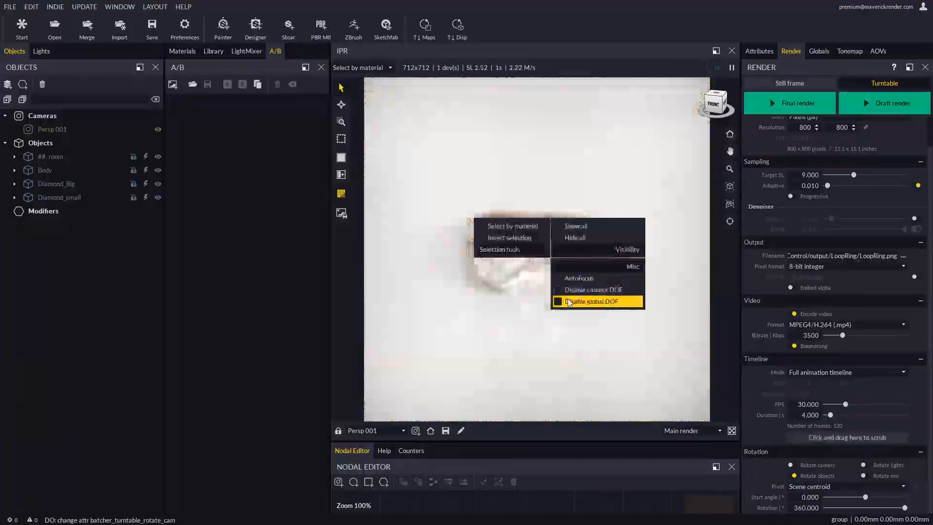
{"action": "left_click", "coordinate": [594, 301]}
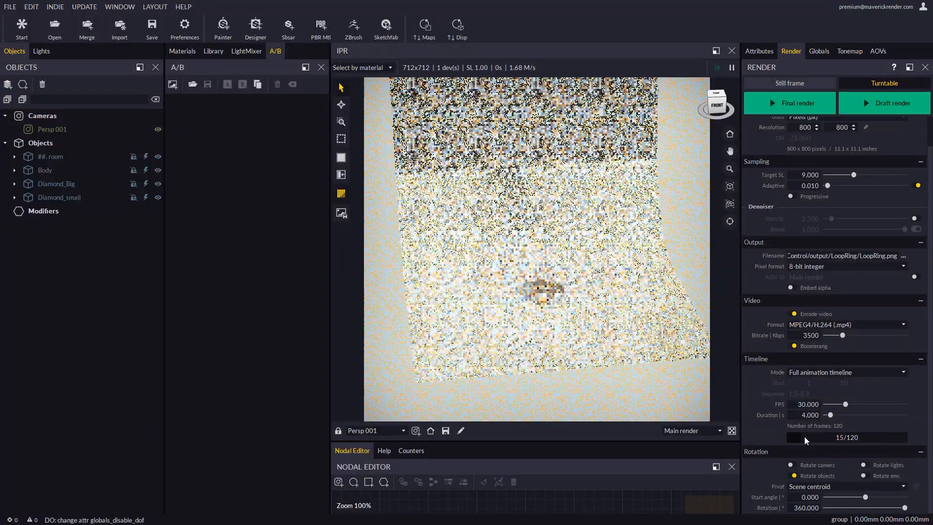
{"action": "left_click_drag", "start_coordinate": [797, 436], "coordinate": [895, 436]}
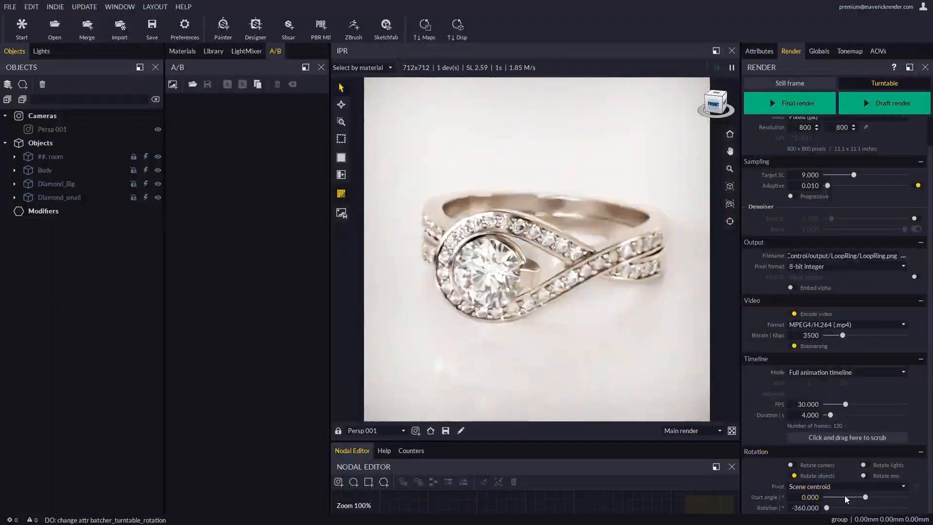
Try a start angle near -25 and other pivots, then return the pivot to Scene centroid with start angle 0
{"action": "left_click_drag", "start_coordinate": [844, 496], "coordinate": [865, 497]}
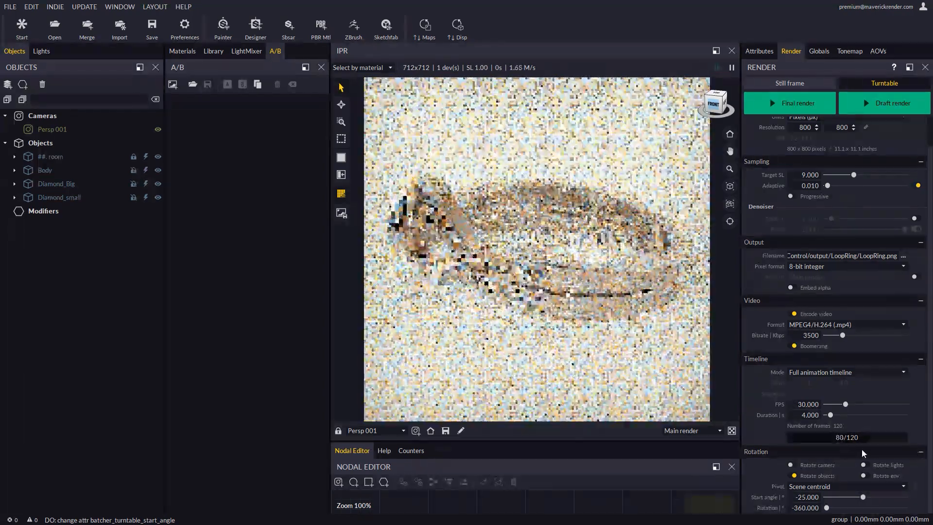
{"action": "left_click_drag", "start_coordinate": [839, 496], "coordinate": [865, 496]}
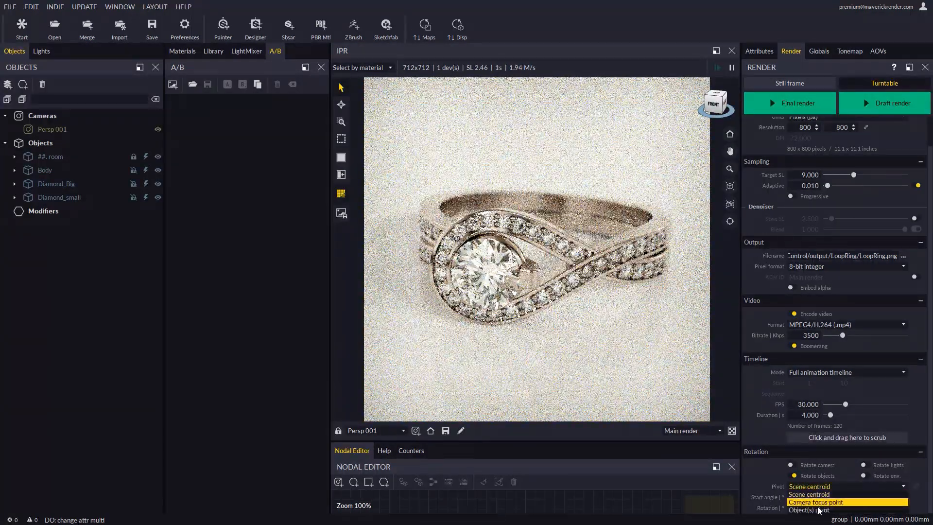
{"action": "left_click", "coordinate": [817, 501]}
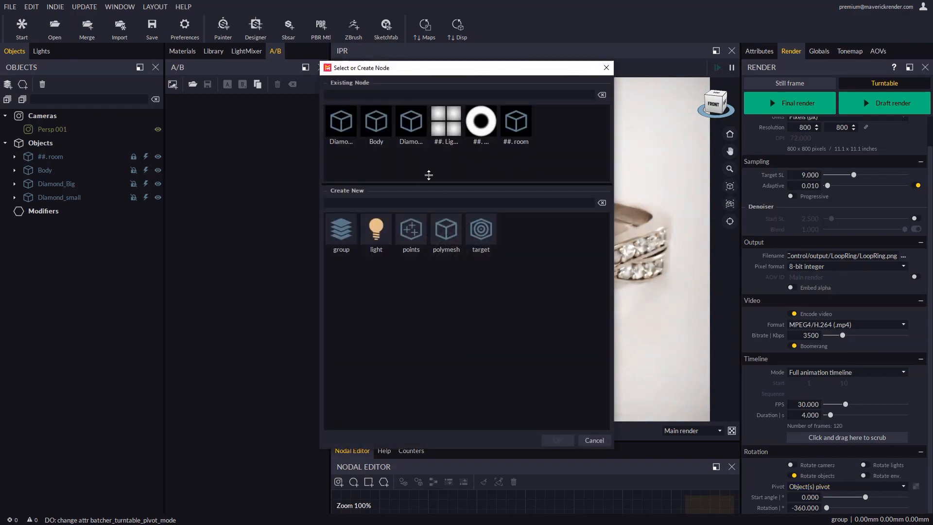
{"action": "left_click", "coordinate": [594, 441]}
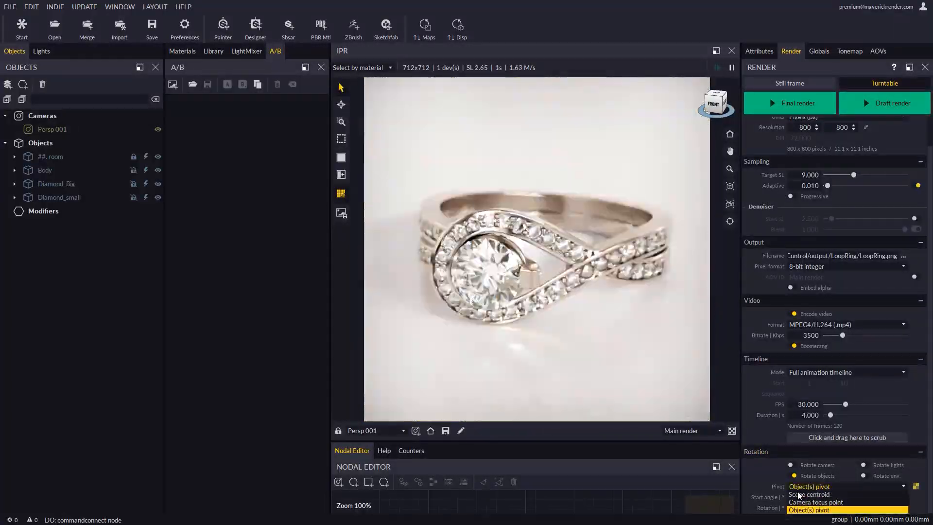
{"action": "left_click", "coordinate": [809, 494]}
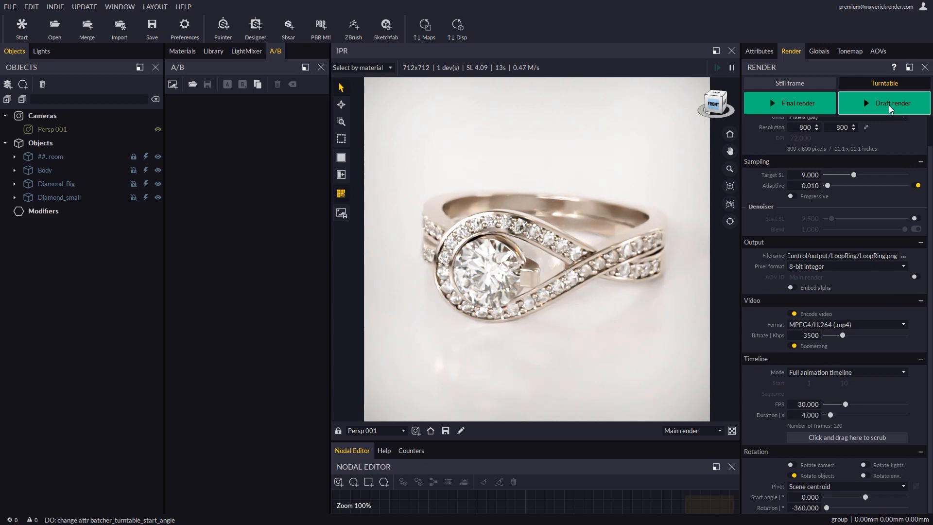
Run a Draft render of all 120 frames until Done with 0 errors, then view the LoopRing video
{"action": "left_click", "coordinate": [884, 103]}
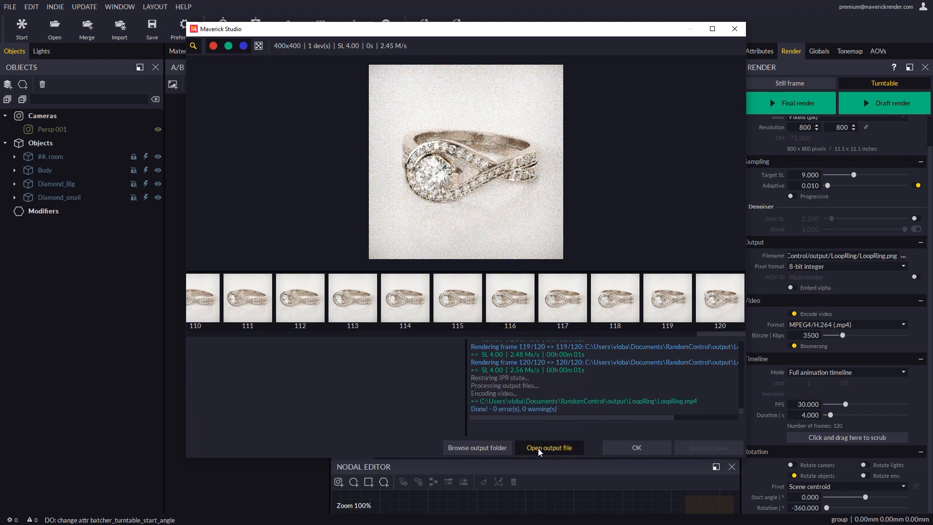
{"action": "left_click", "coordinate": [549, 447]}
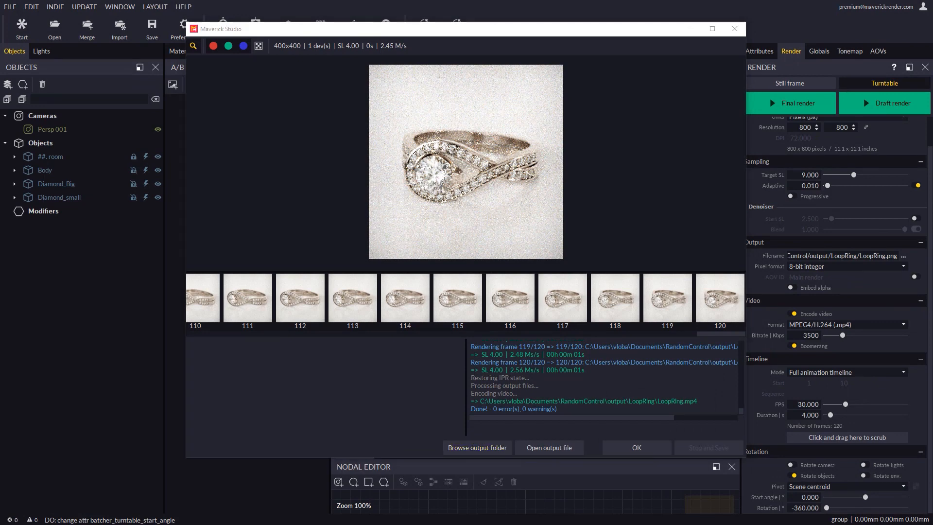
Browse the LoopRing output folder in Explorer, selecting LoopRing.mp4 among the numbered PNG frames
{"action": "left_click", "coordinate": [476, 447]}
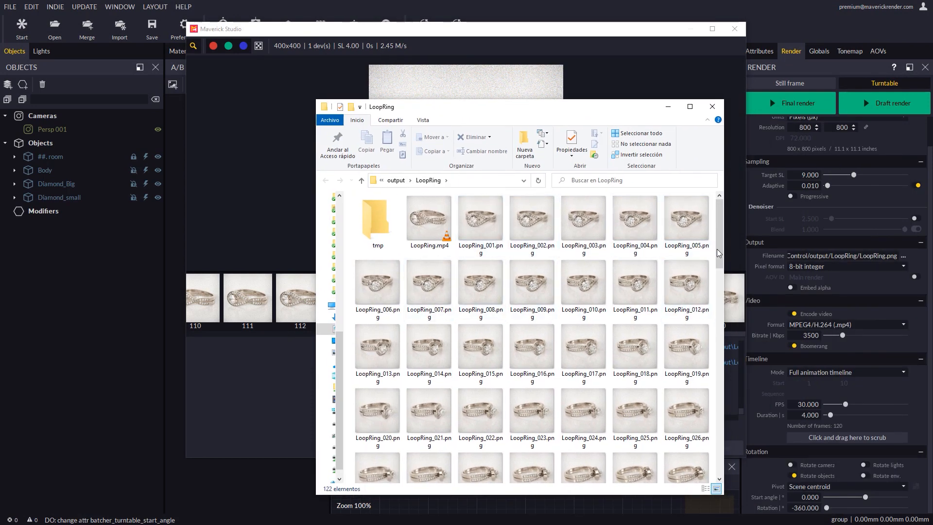
{"action": "left_click", "coordinate": [429, 217]}
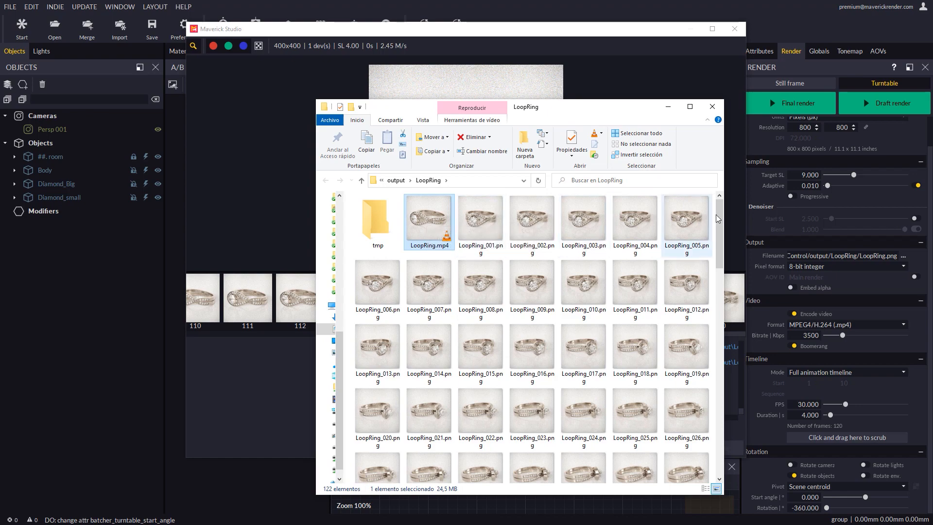
{"action": "scroll", "scroll_direction": "down", "scroll_amount": 3}
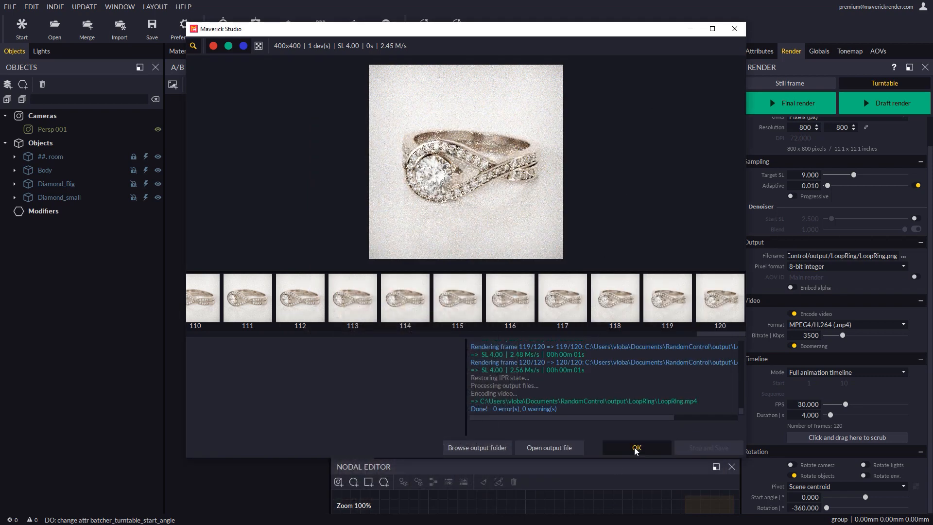
Close the results, enable the Denoiser, start a Final render, then Stop and Save after two frames and view the video
{"action": "left_click", "coordinate": [635, 447]}
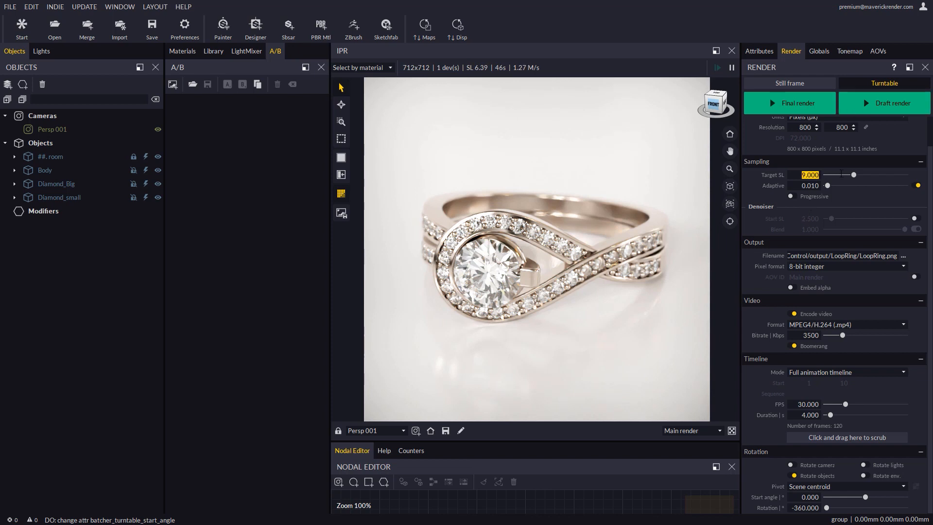
{"action": "type", "text": "7"}
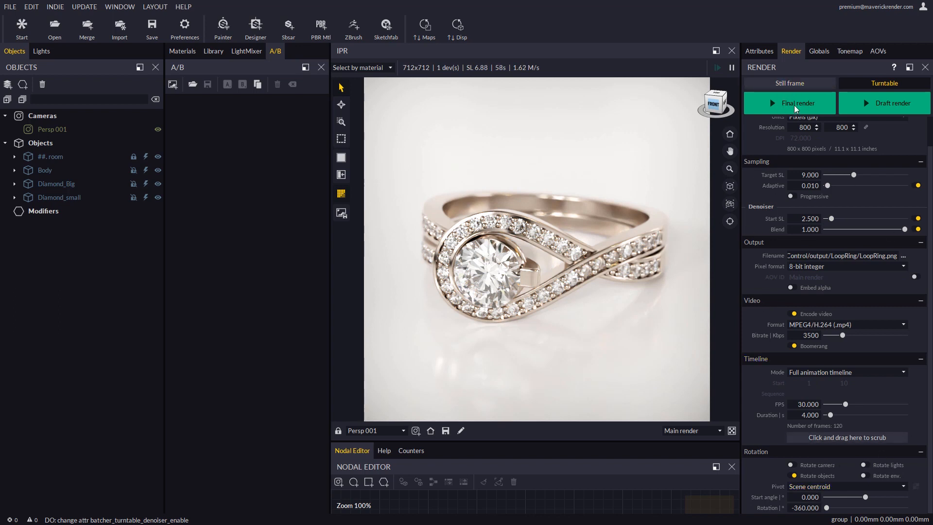
{"action": "left_click", "coordinate": [791, 103]}
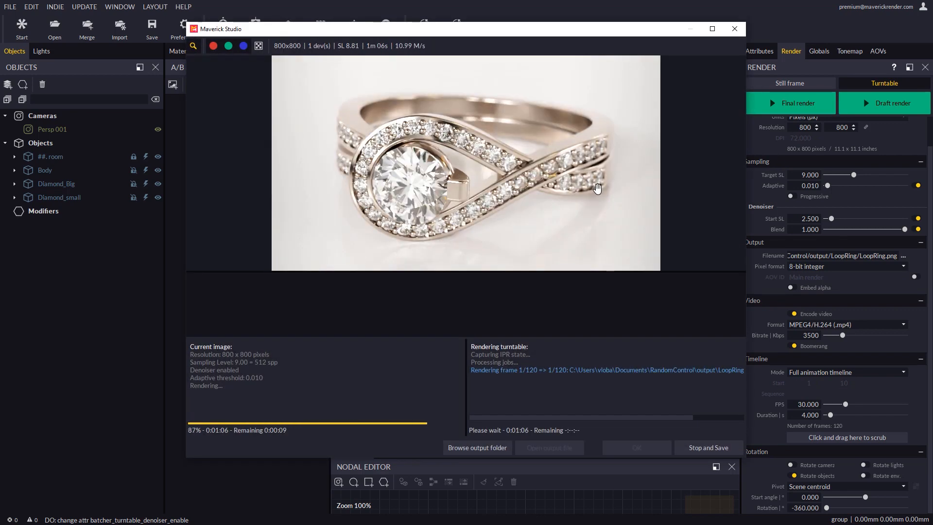
{"action": "left_click", "coordinate": [708, 447]}
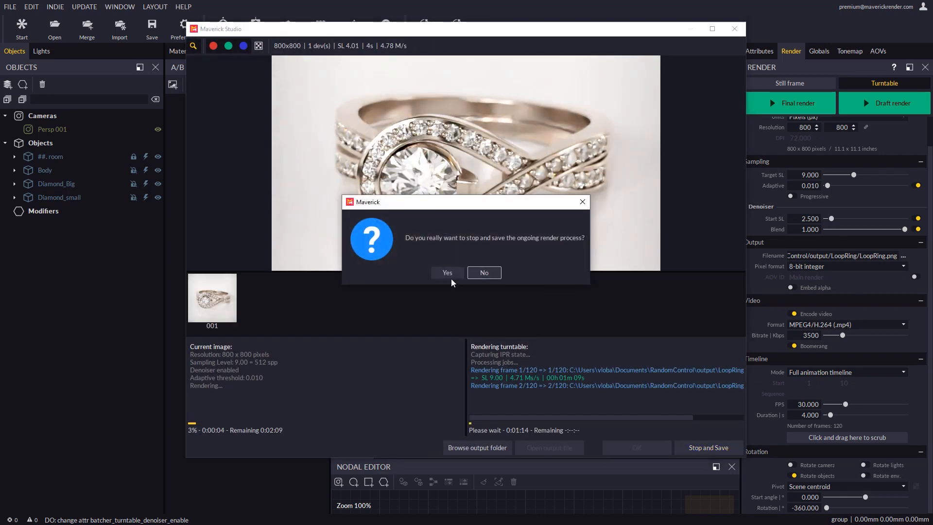
{"action": "left_click", "coordinate": [447, 272]}
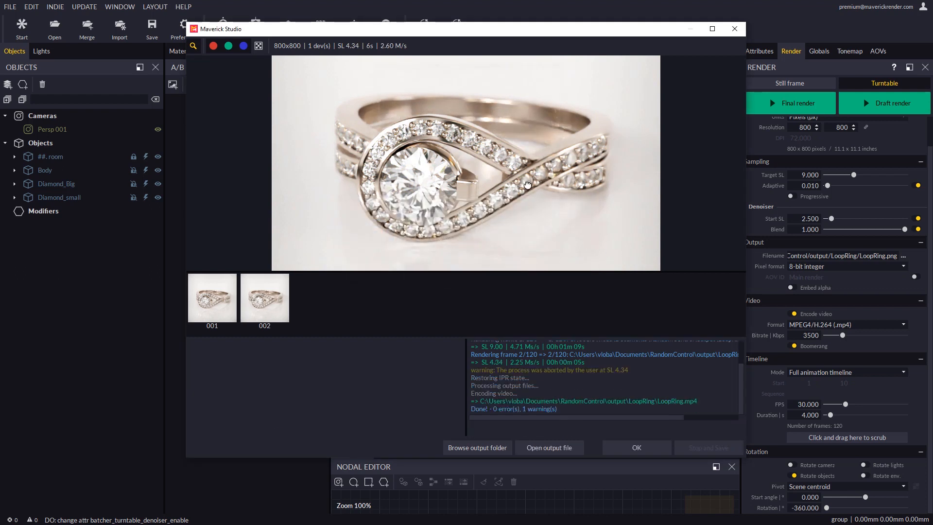
{"action": "left_click", "coordinate": [549, 447]}
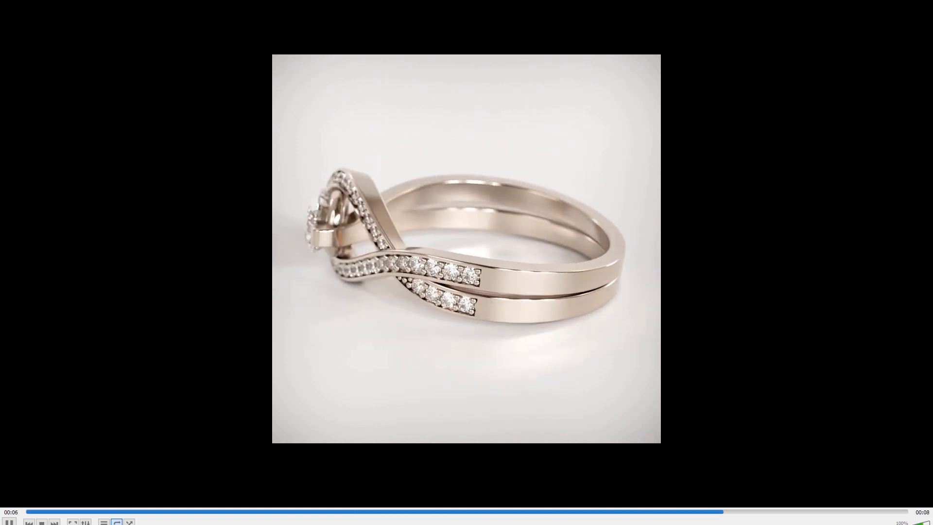